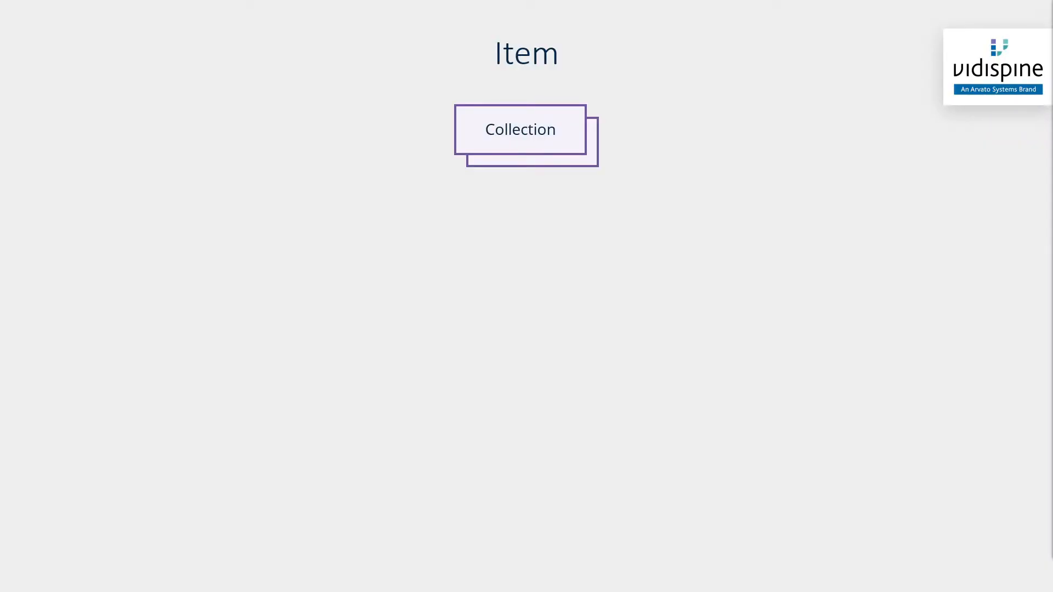
Advance past the Item slide's Collection diagram to the Shape slide with its single Item box
{"action": "left_click", "coordinate": [519, 129]}
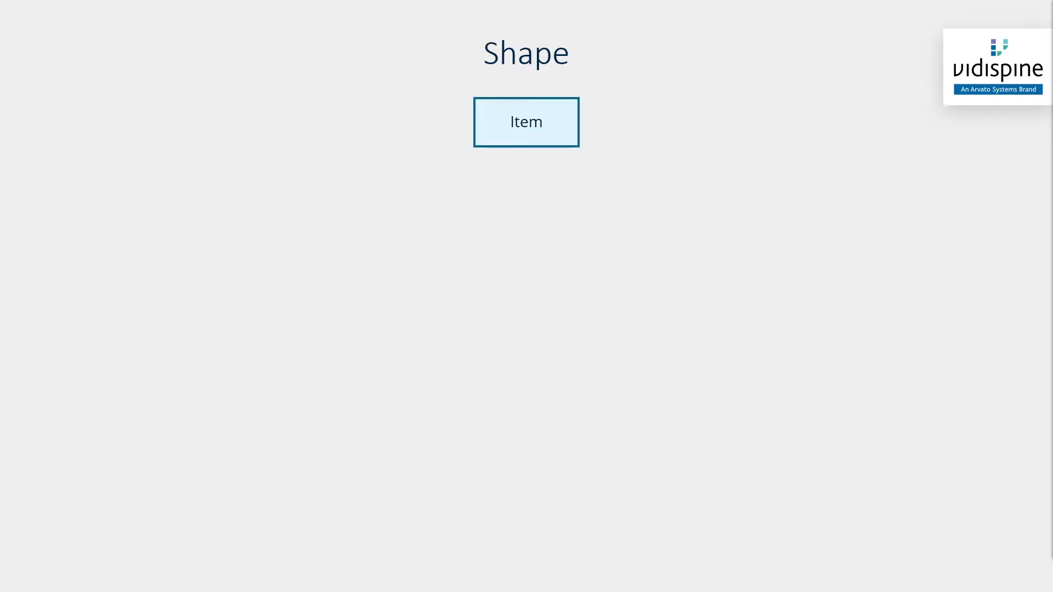
Advance past the Shape slide to the Component slide showing a single Shape box
{"action": "left_click", "coordinate": [525, 121]}
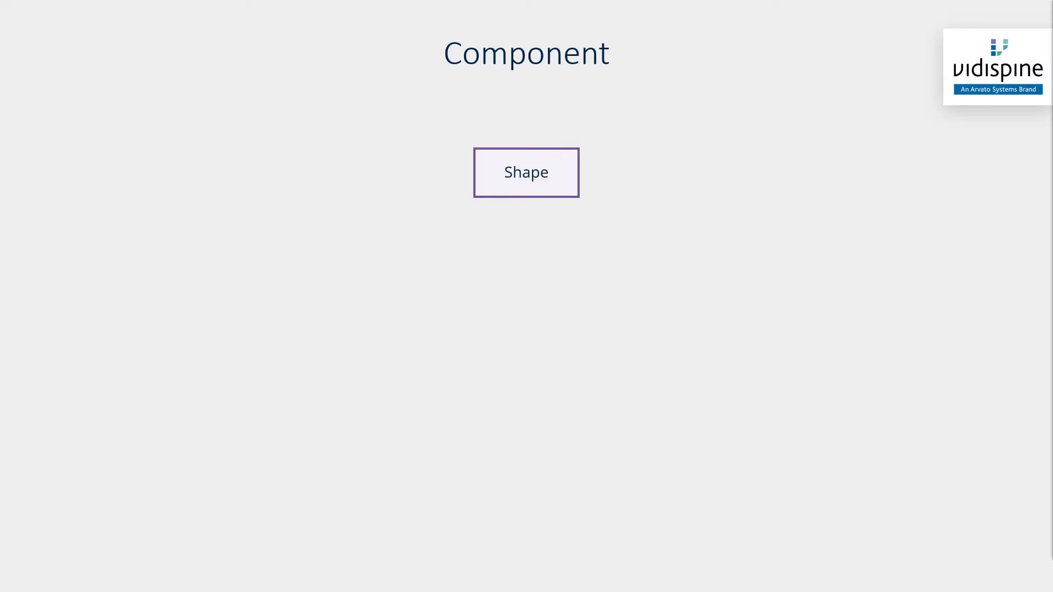
Advance past the Component slide to the Library slide and reveal its search field and Item stack
{"action": "left_click", "coordinate": [525, 172]}
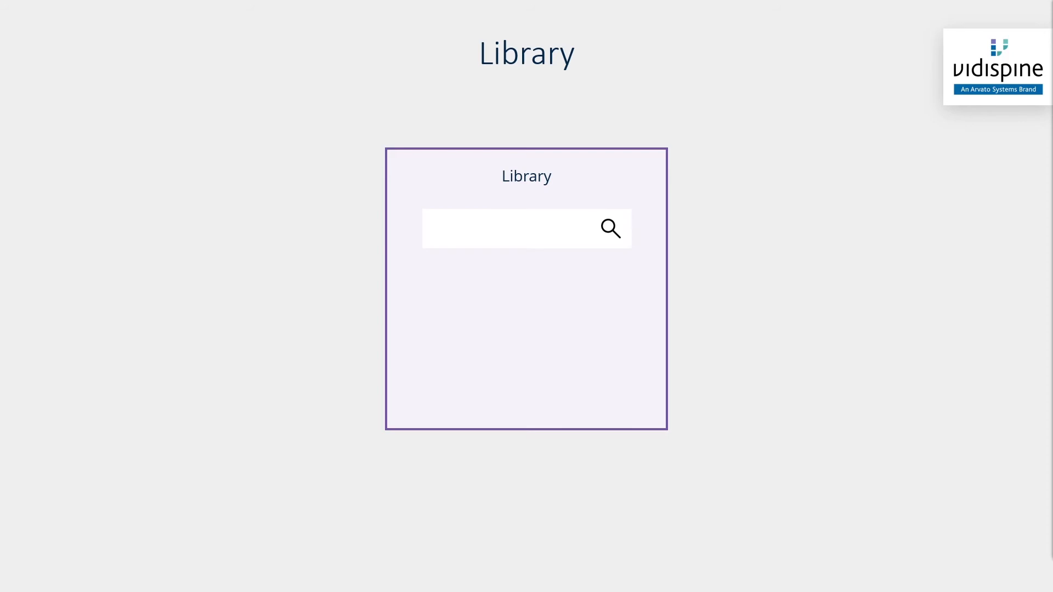
{"action": "left_click", "coordinate": [609, 228]}
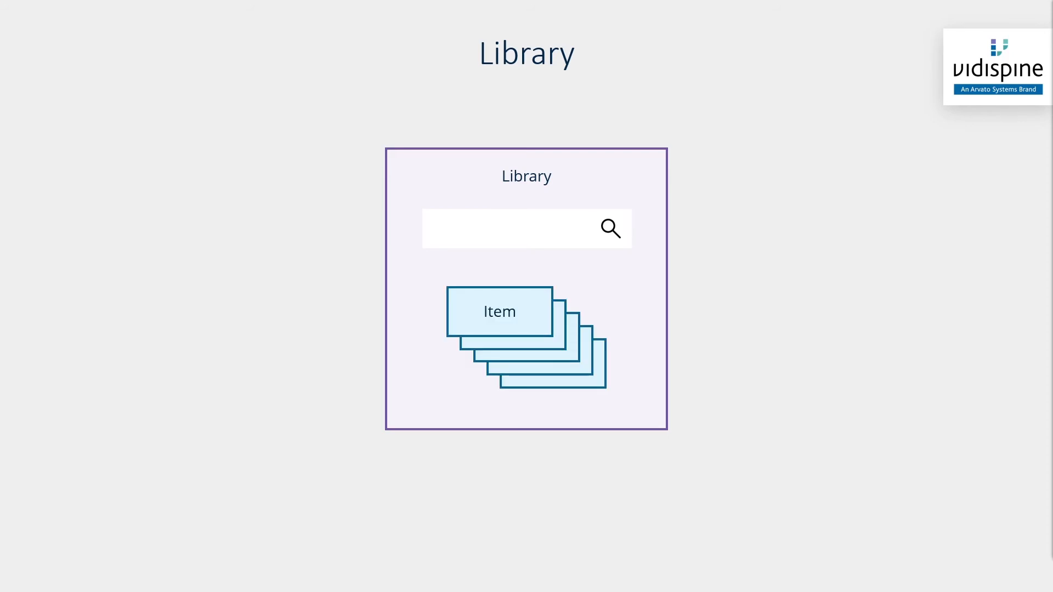